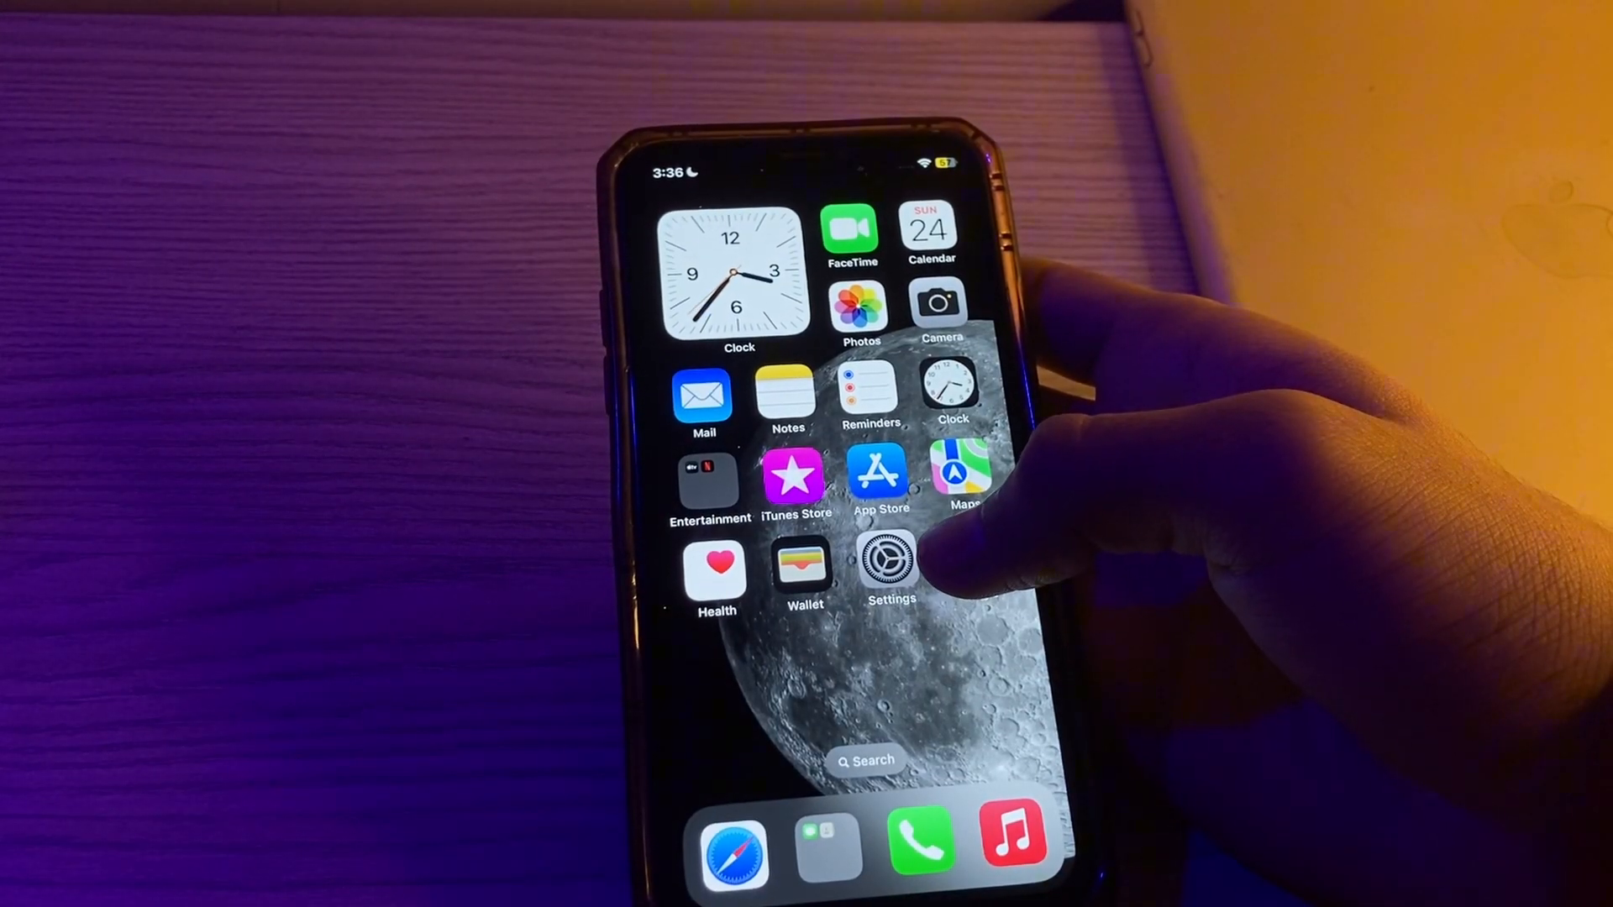
- Open Settings > General and scroll down to its lower options, including Transfer or Reset iPhone
click(891, 558)
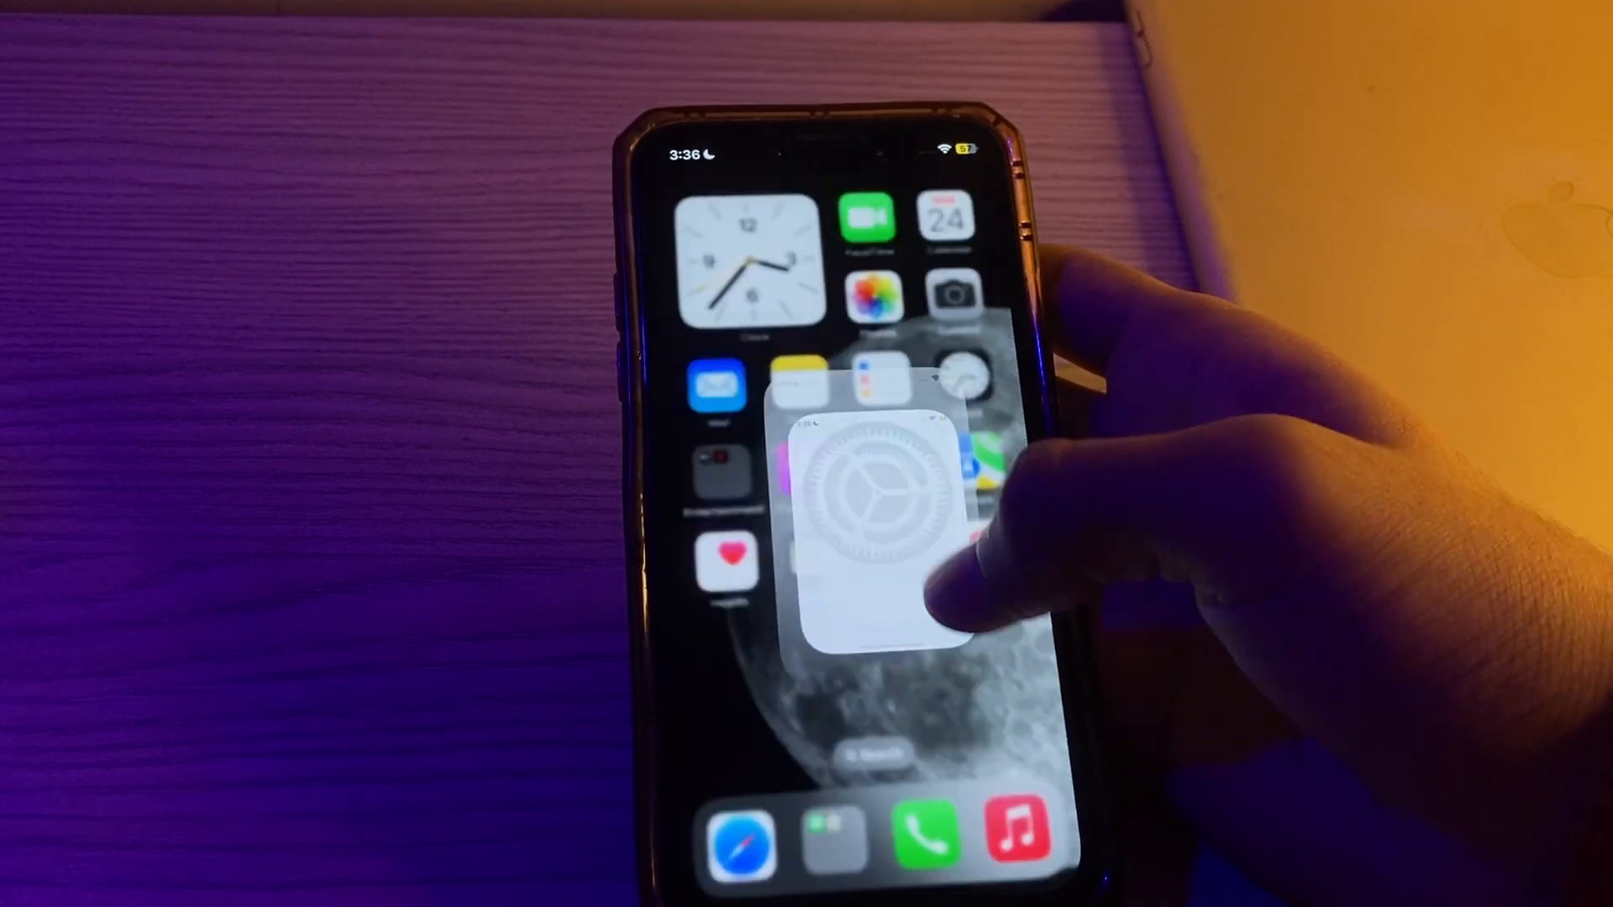
click(879, 504)
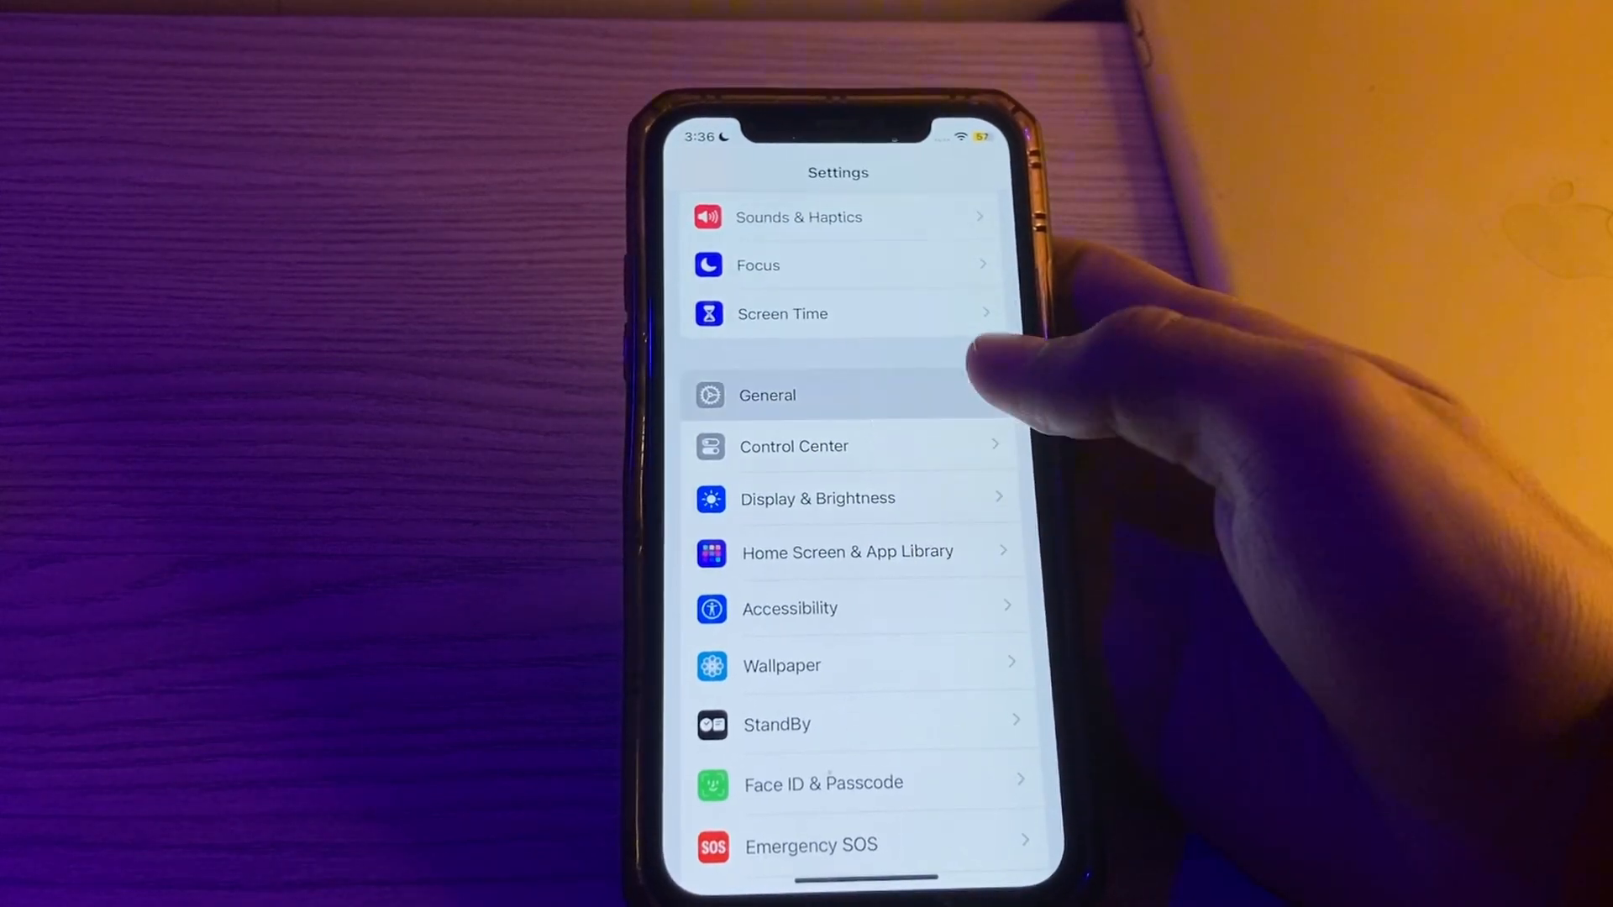
click(766, 395)
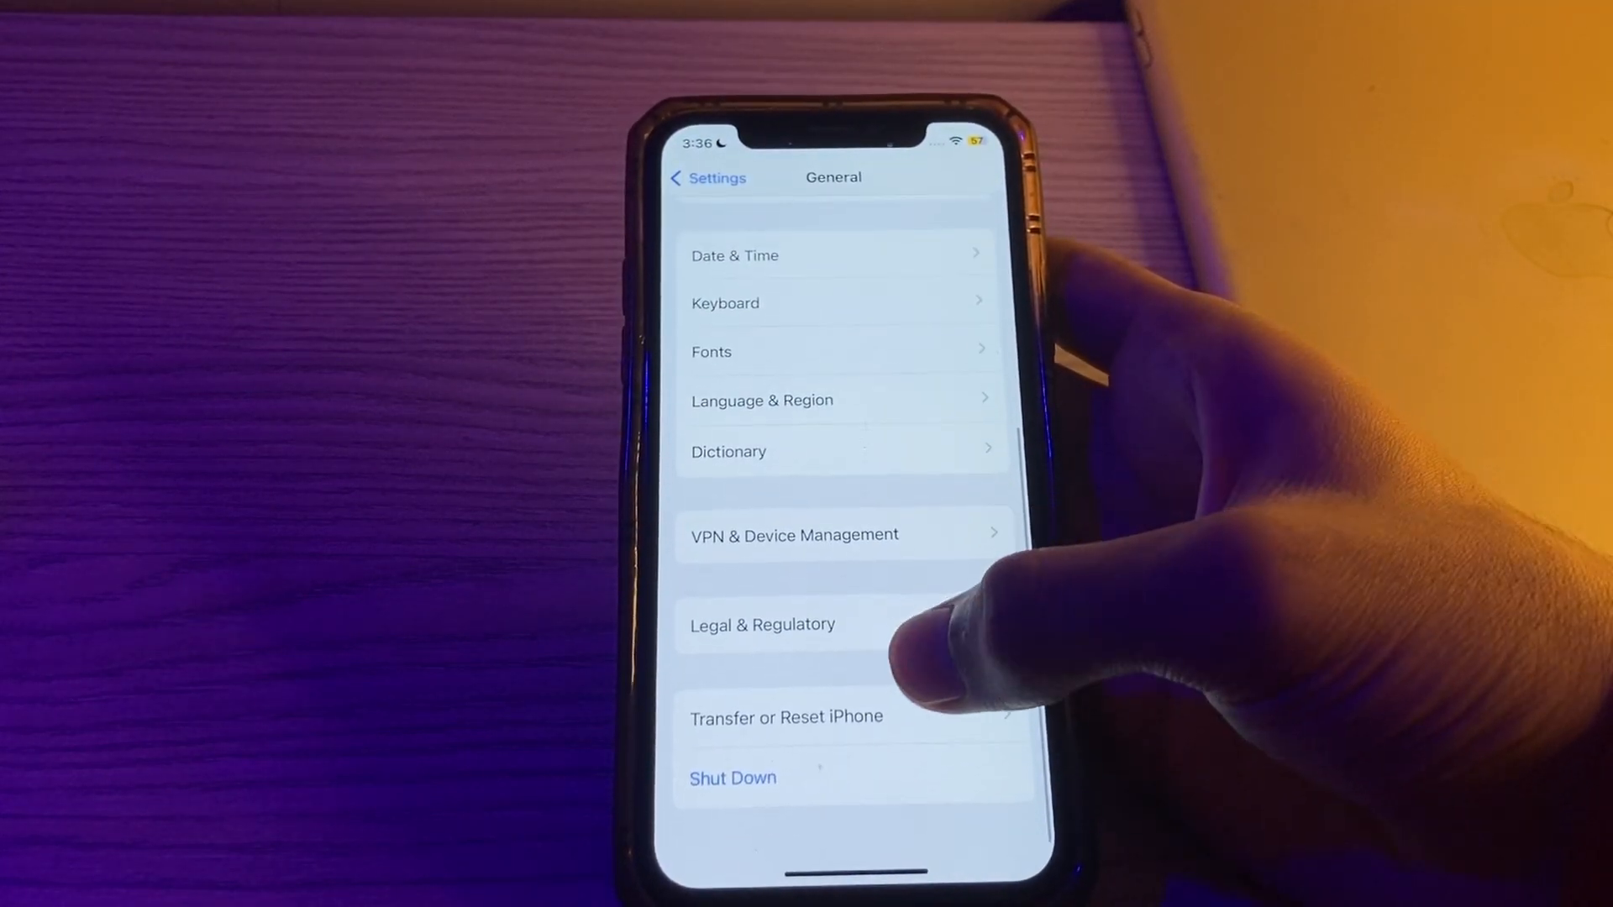
click(732, 778)
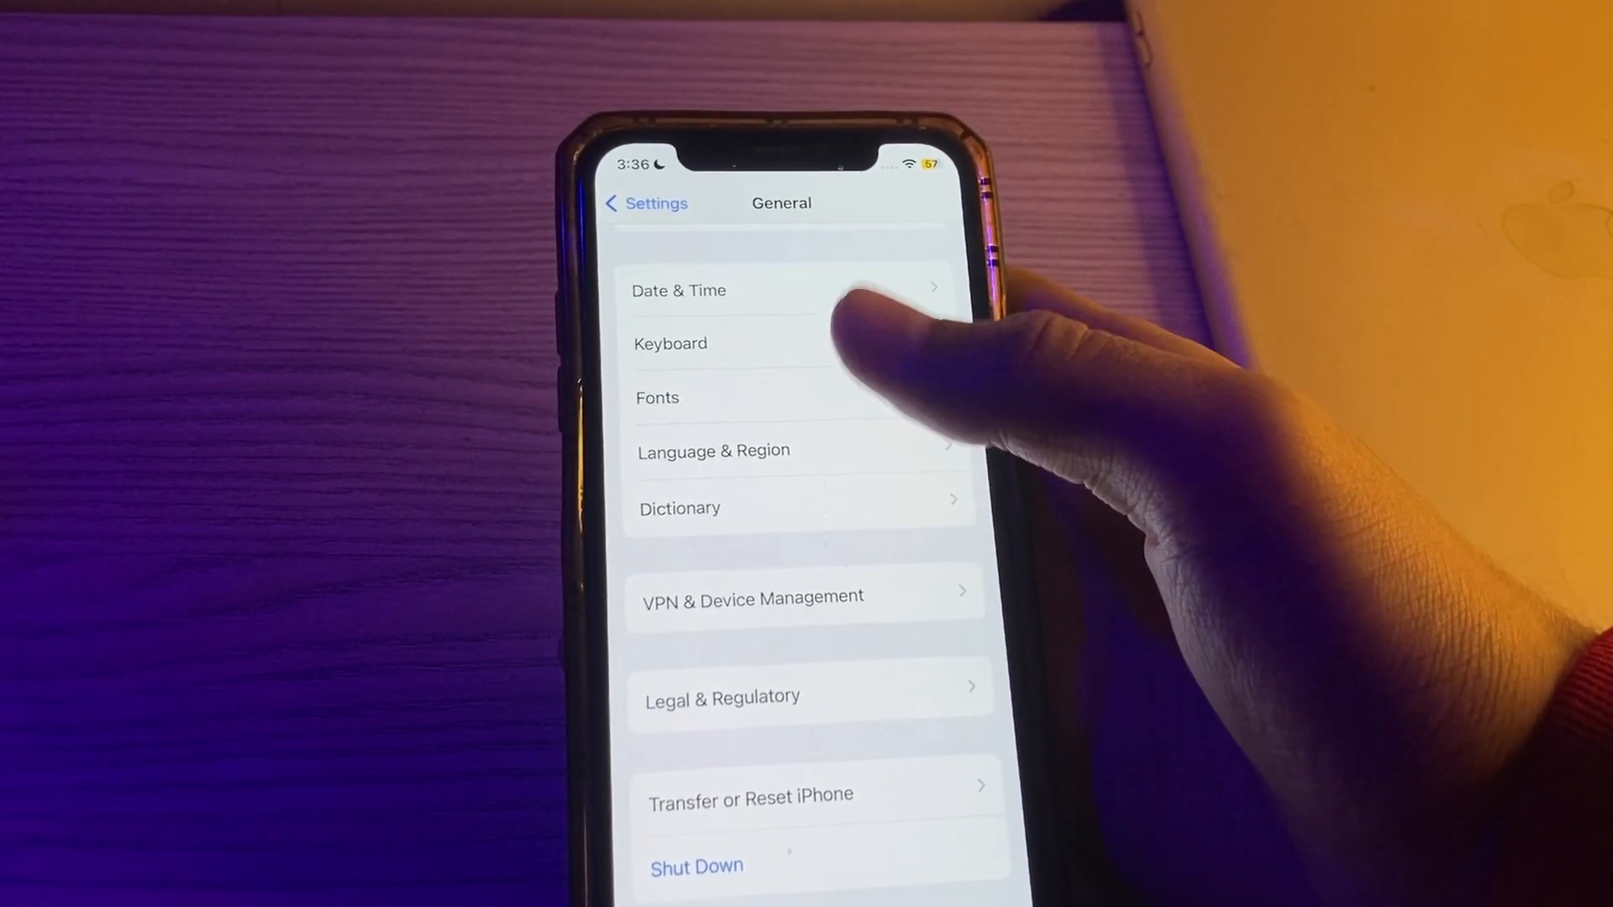
- Open iPhone Storage, review usage and space-saving recommendations, then return to General
scroll(down, 3)
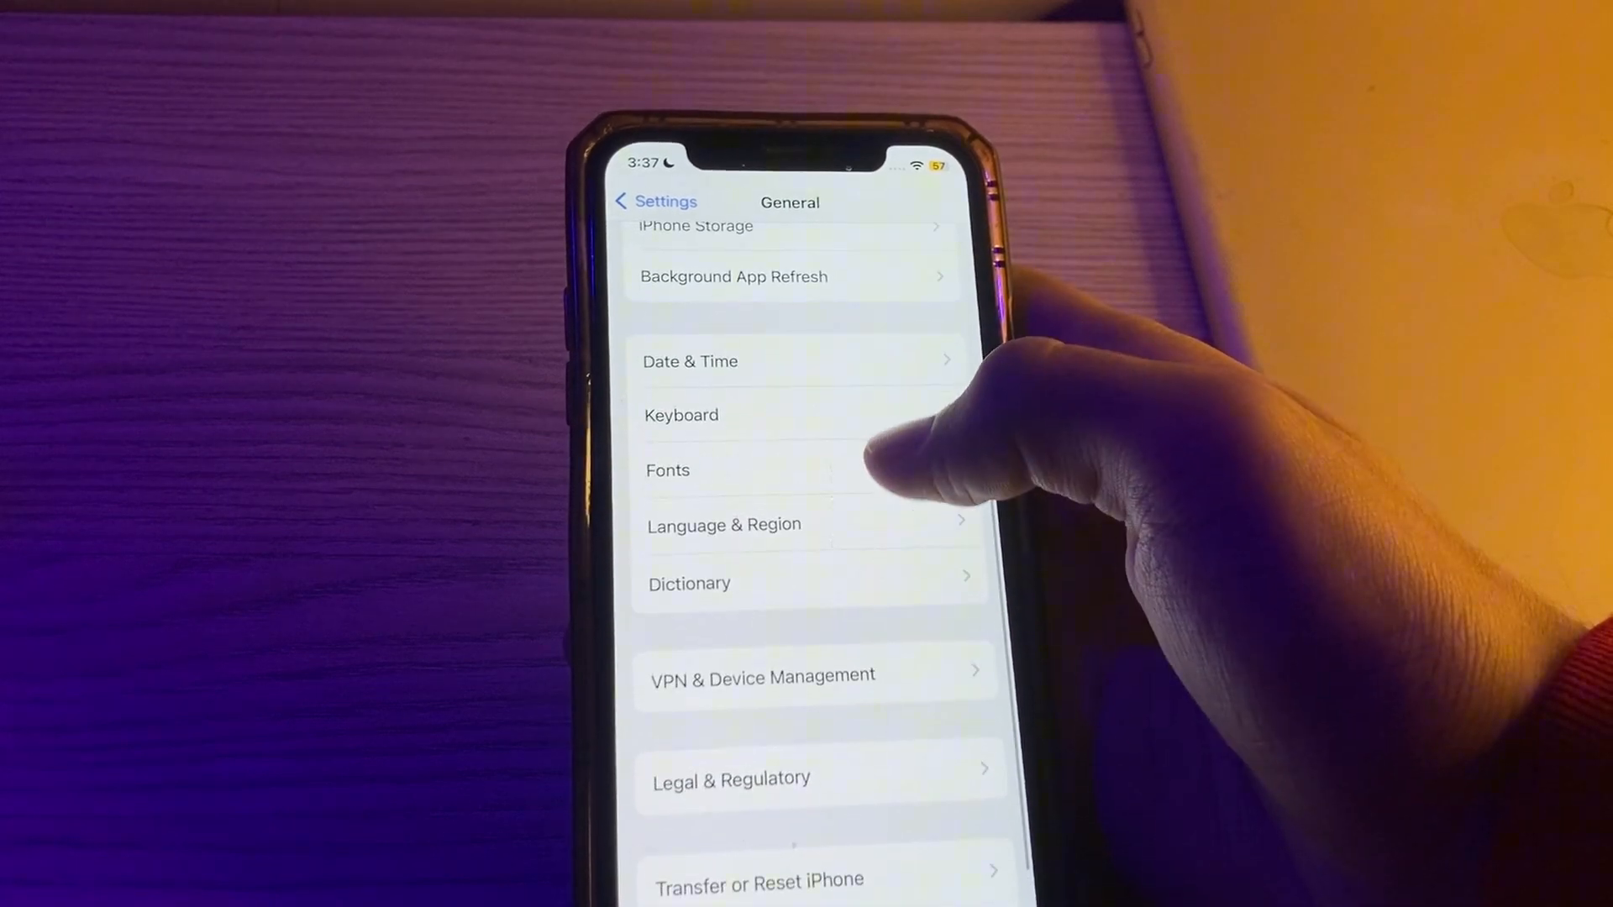
click(696, 225)
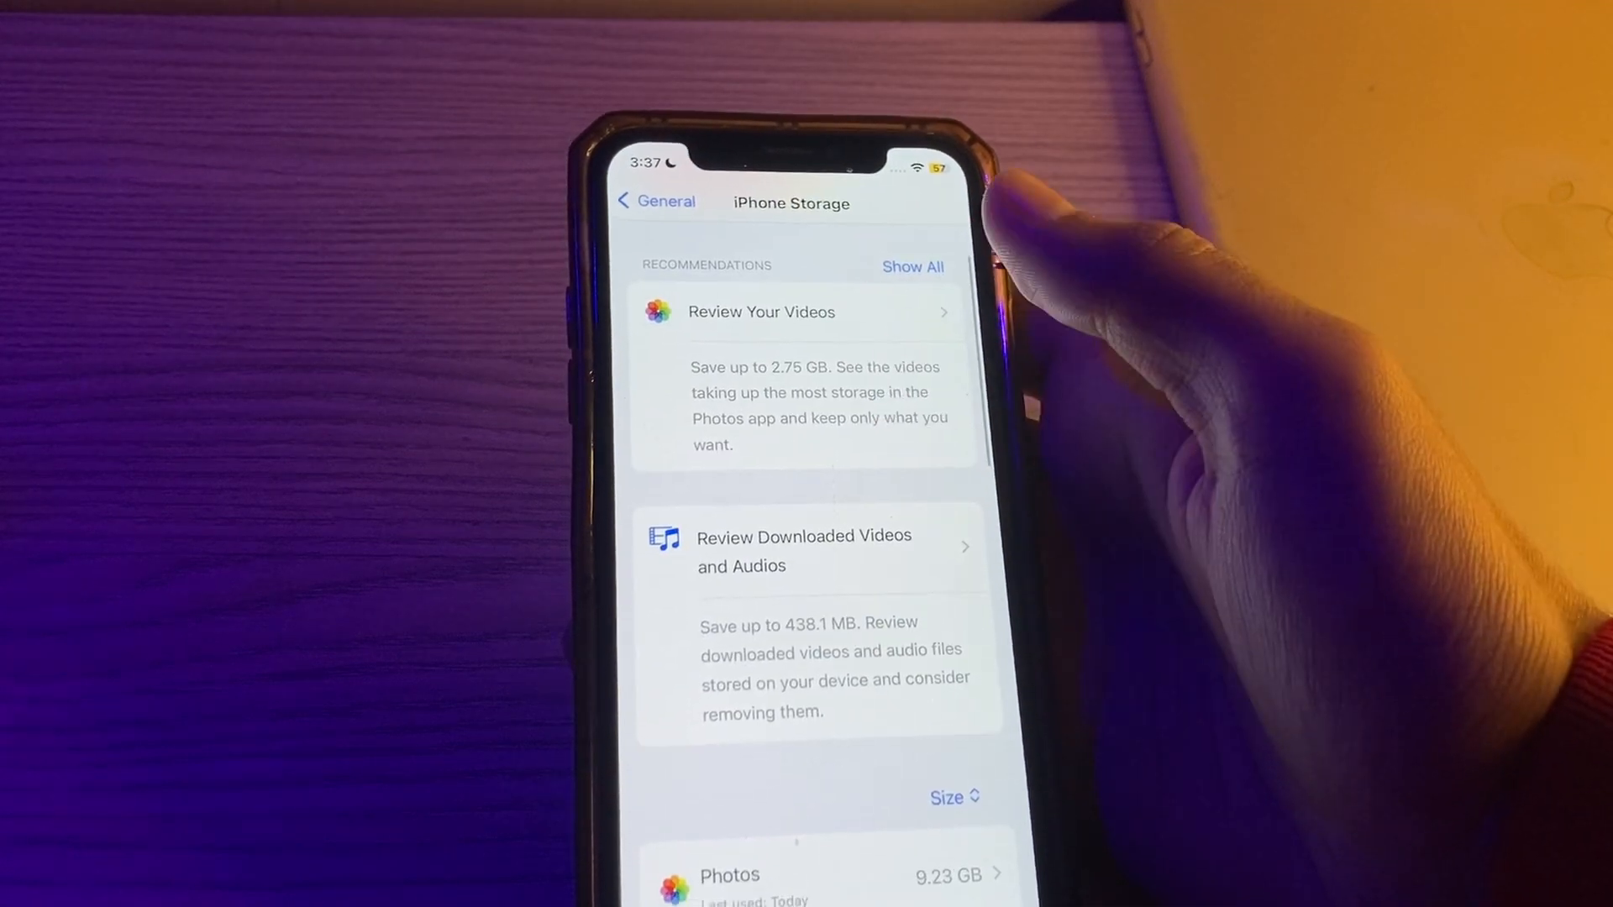
click(655, 200)
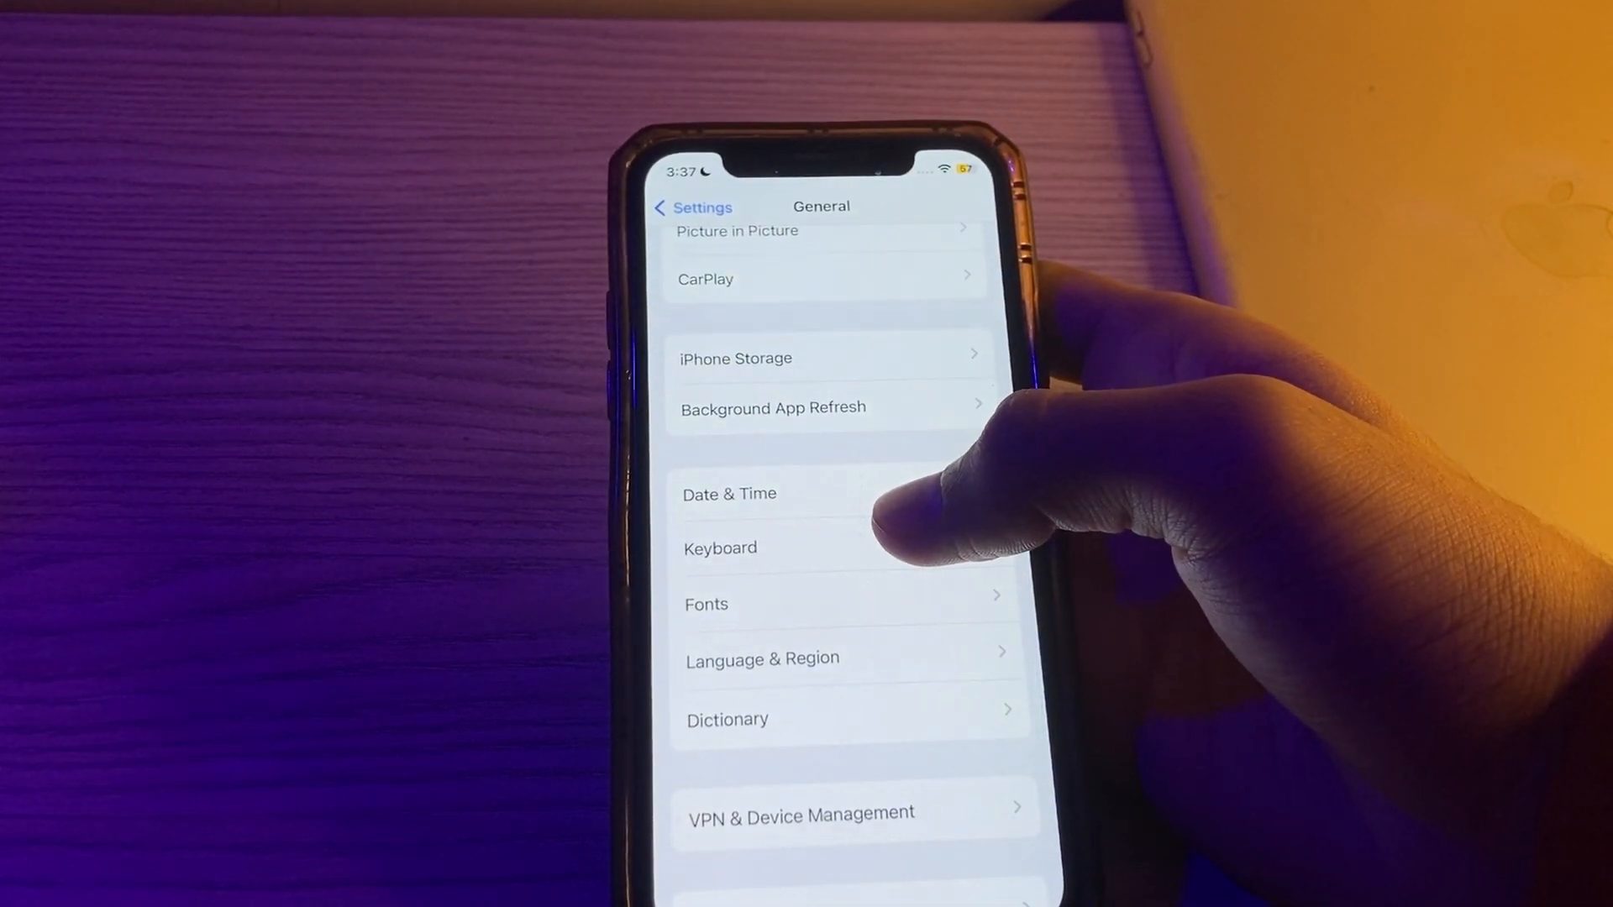
- Enable Set Automatically in Date & Time (Islamabad time zone) and return to General
click(730, 491)
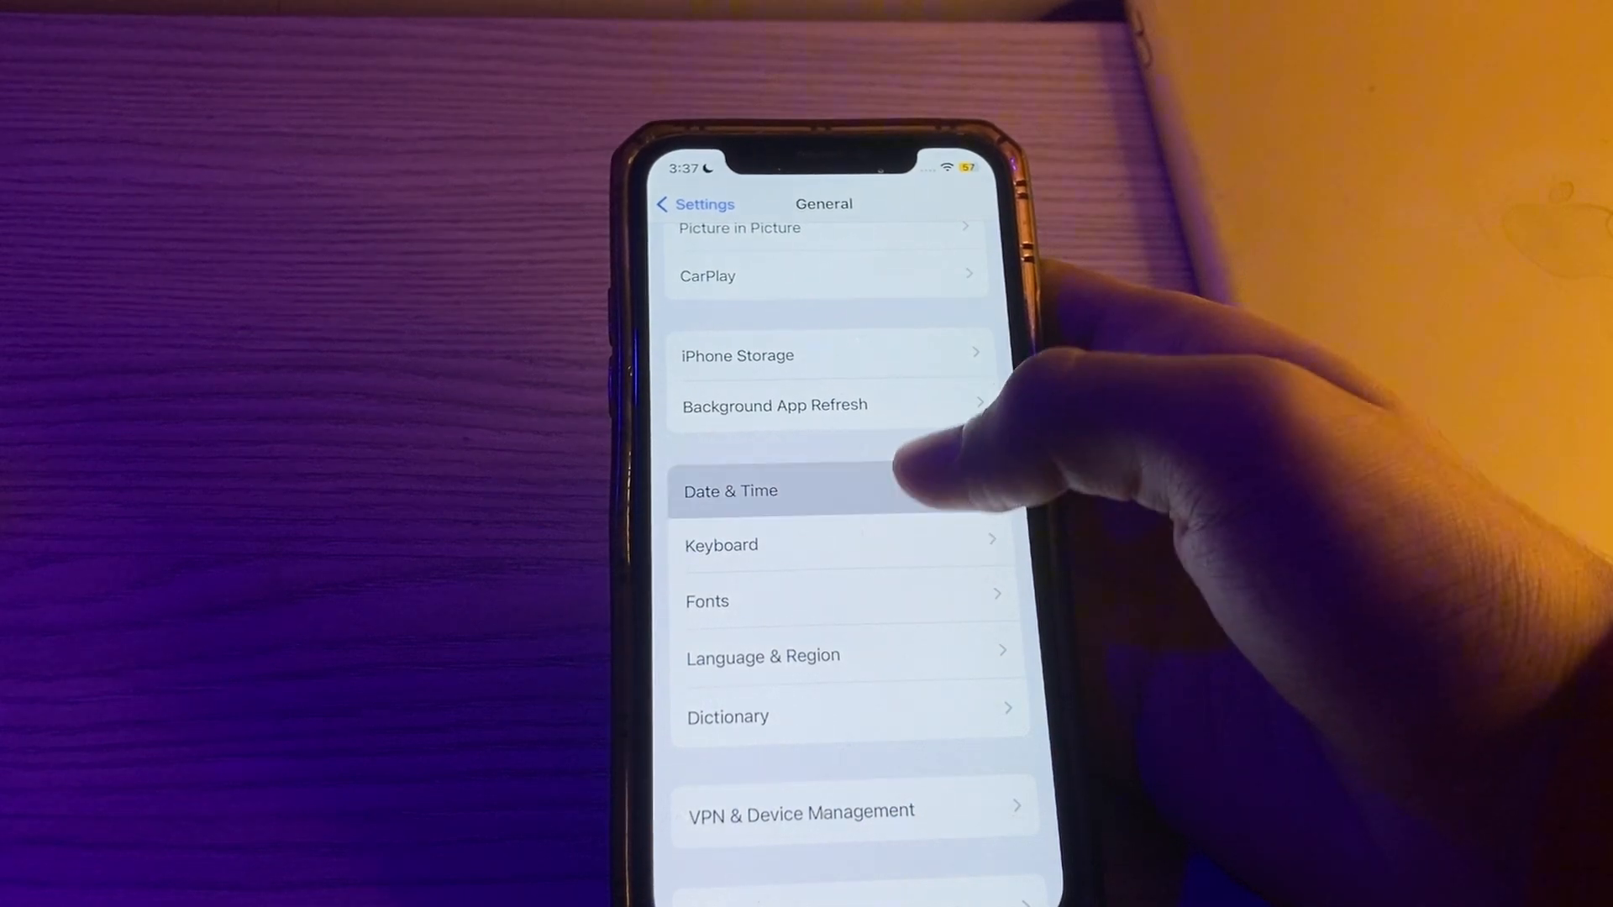
click(731, 490)
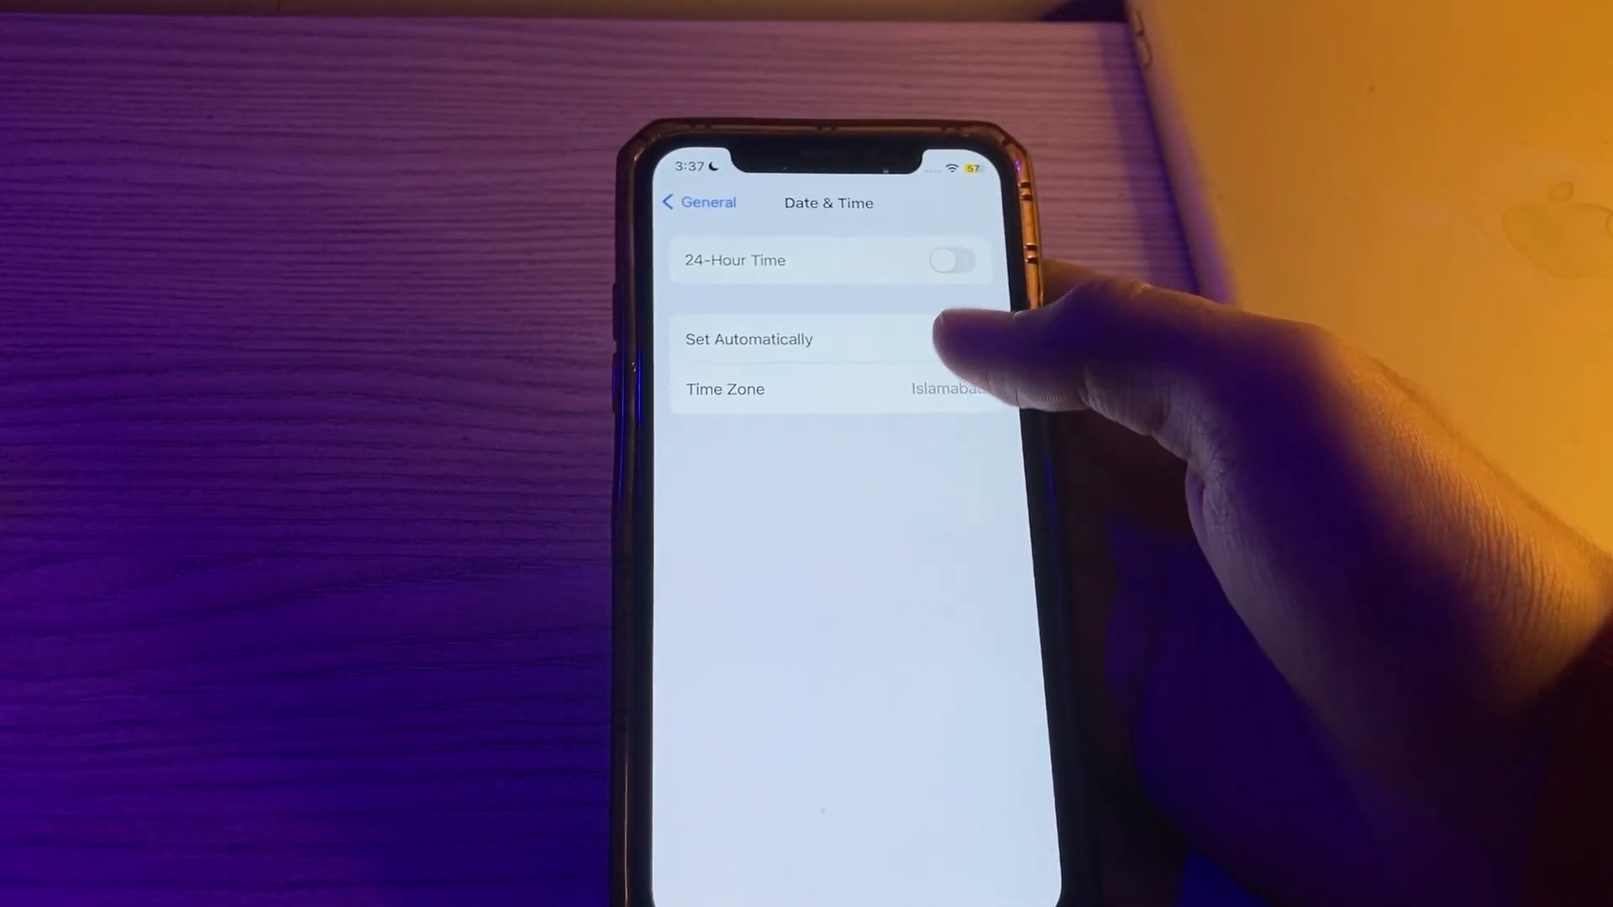
click(985, 350)
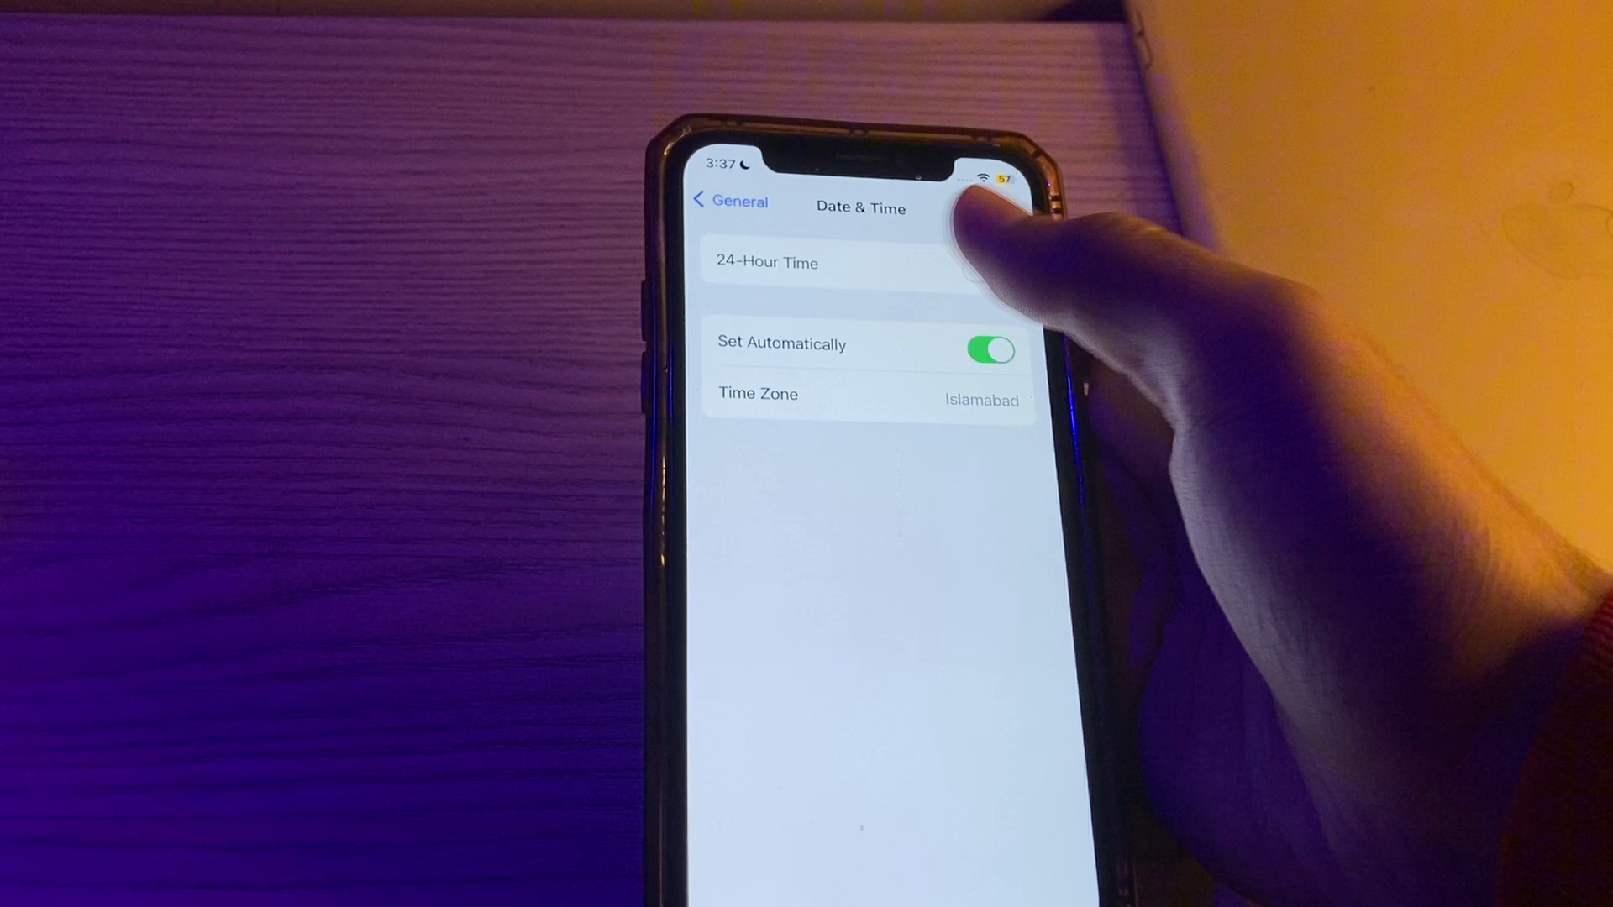
click(728, 201)
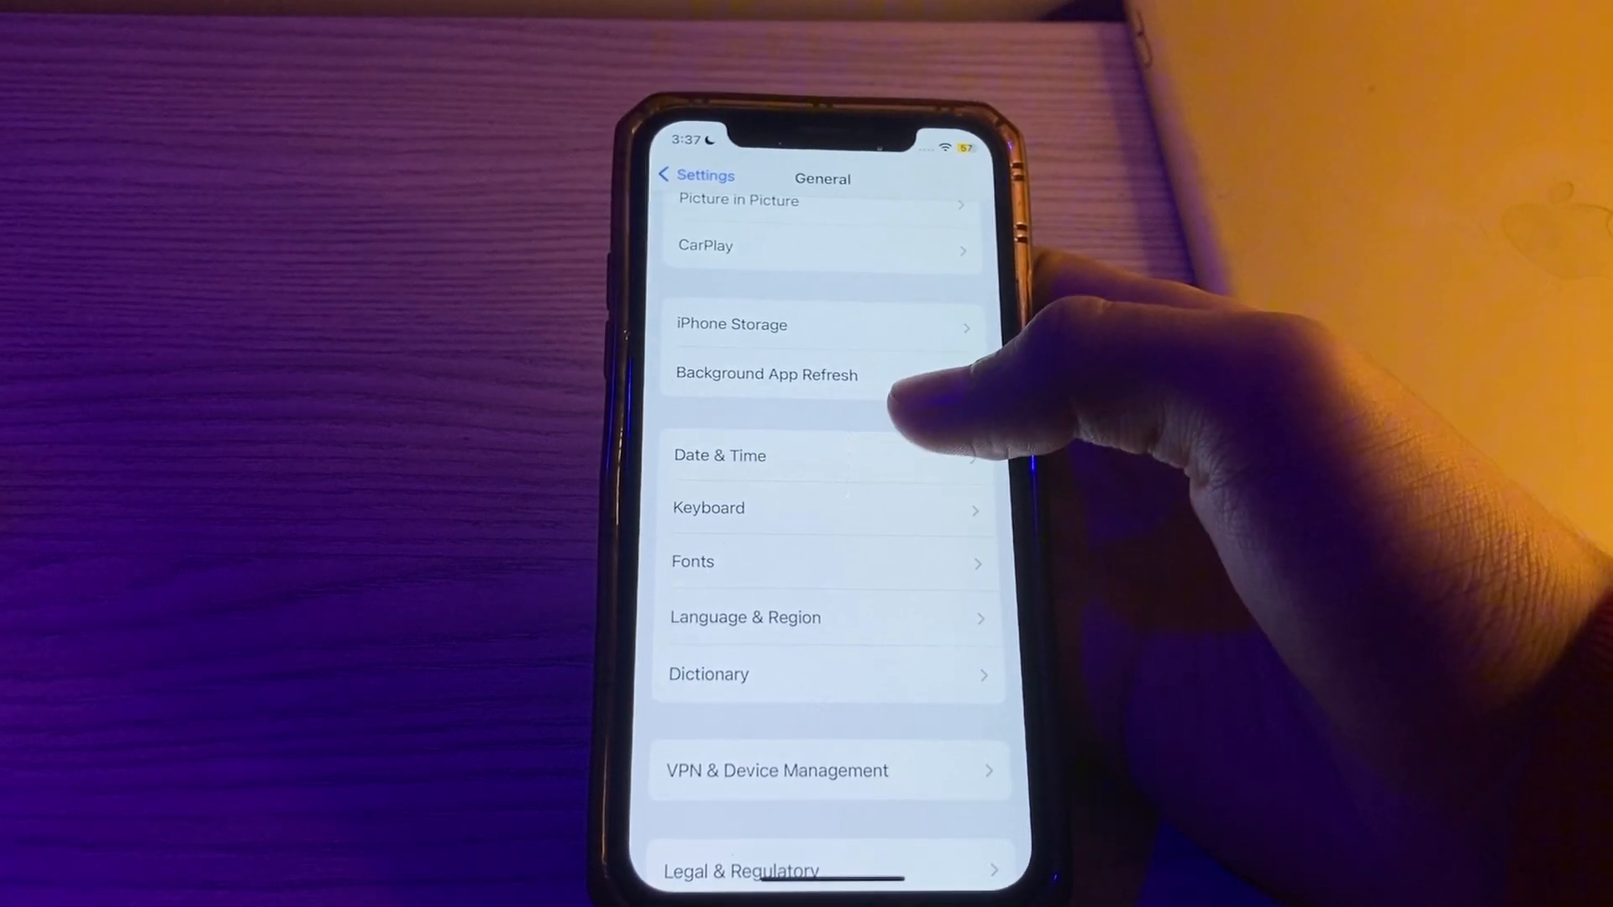
mouse_move(956, 360)
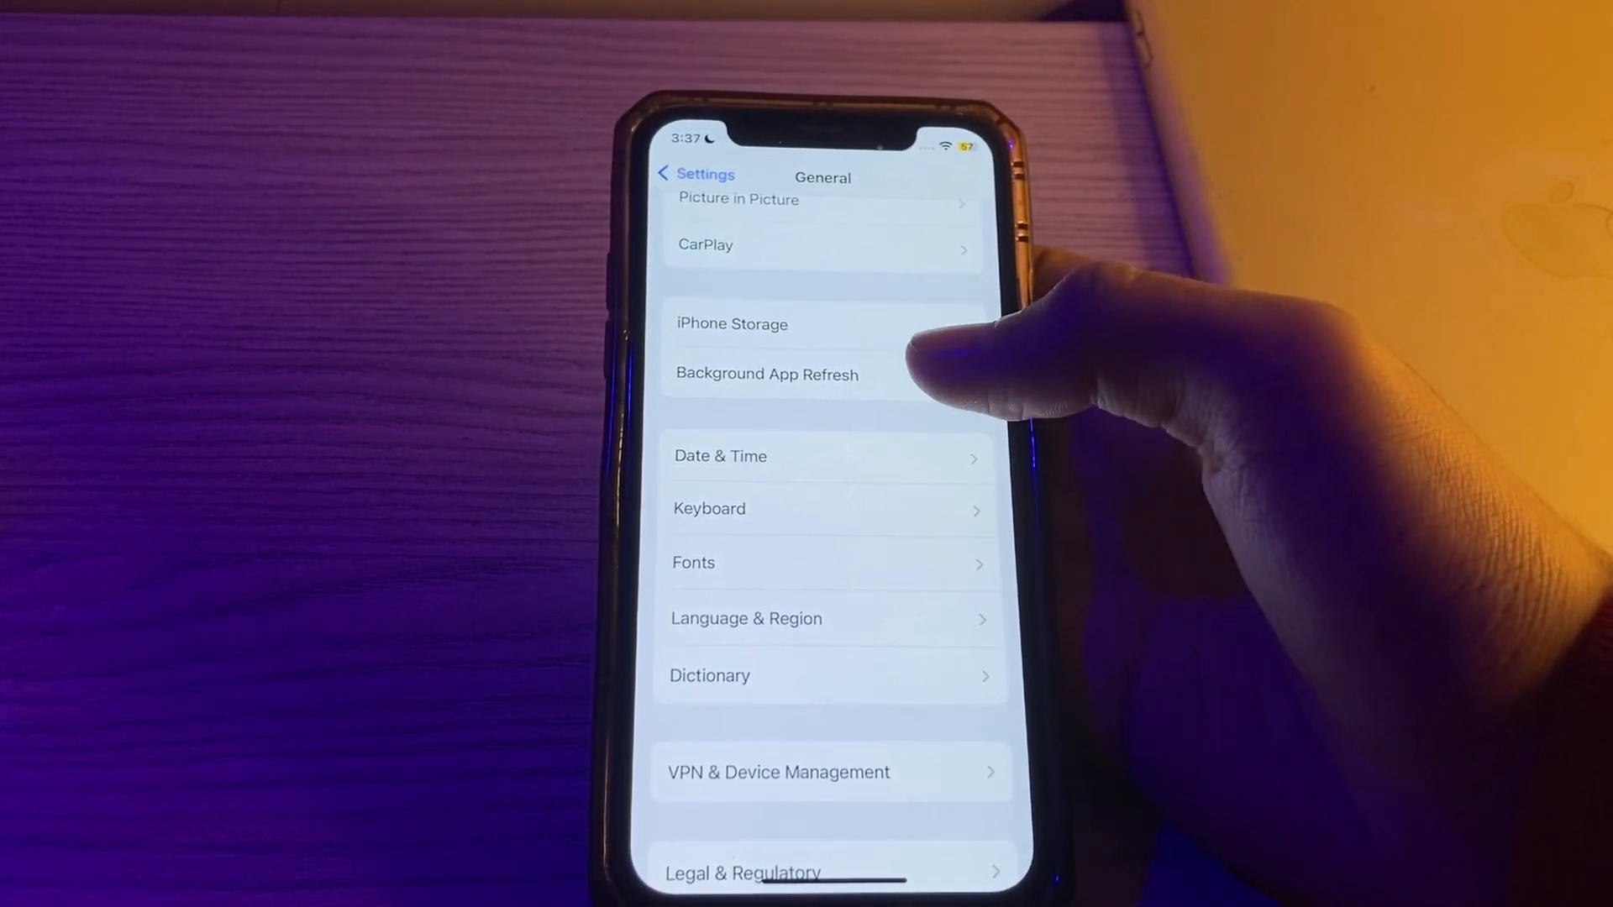